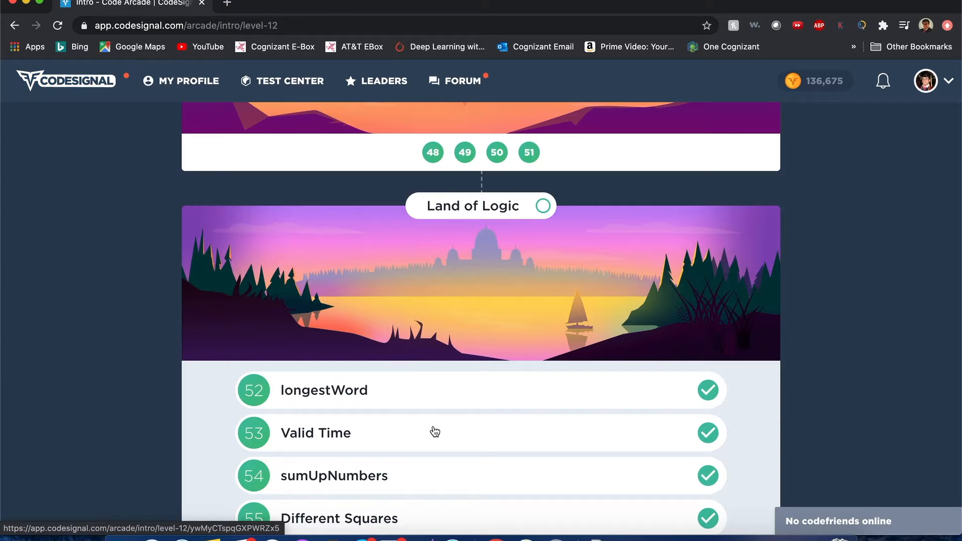
Step: Open the Valid Time level from the Land of Logic list
click(316, 432)
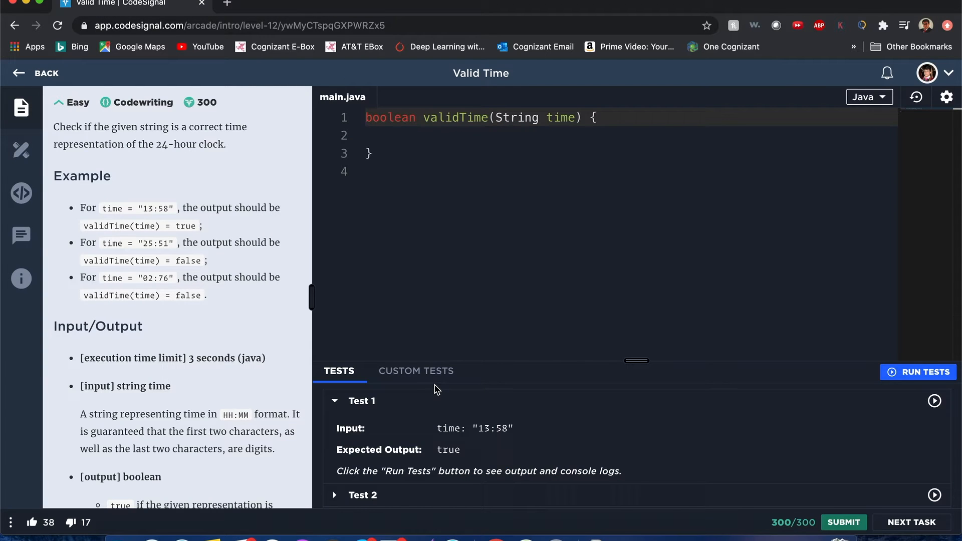
mouse_move(440, 399)
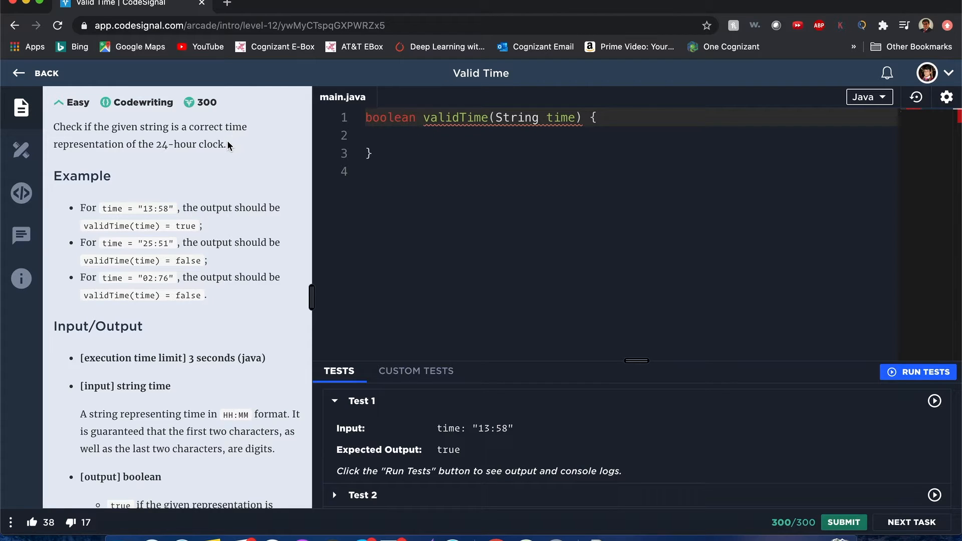
mouse_move(170, 173)
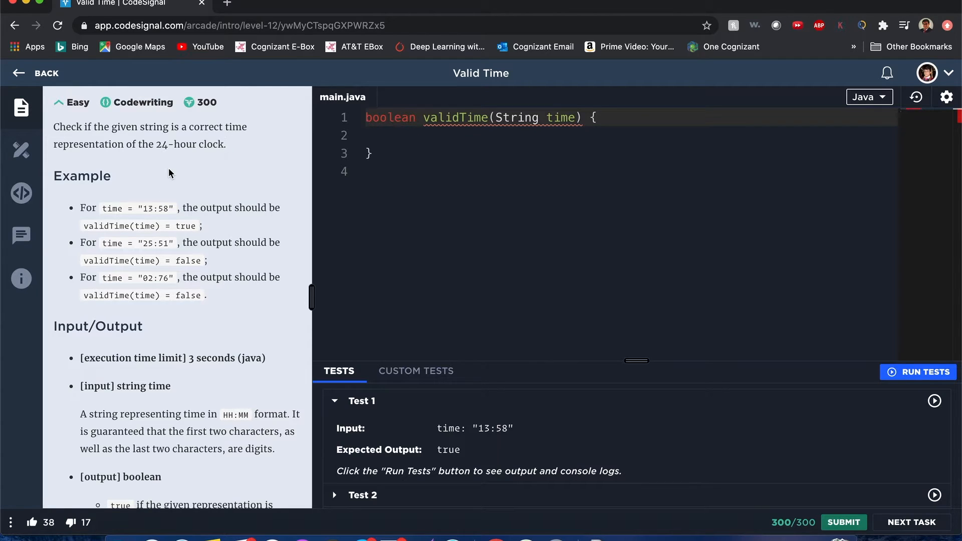
mouse_move(178, 214)
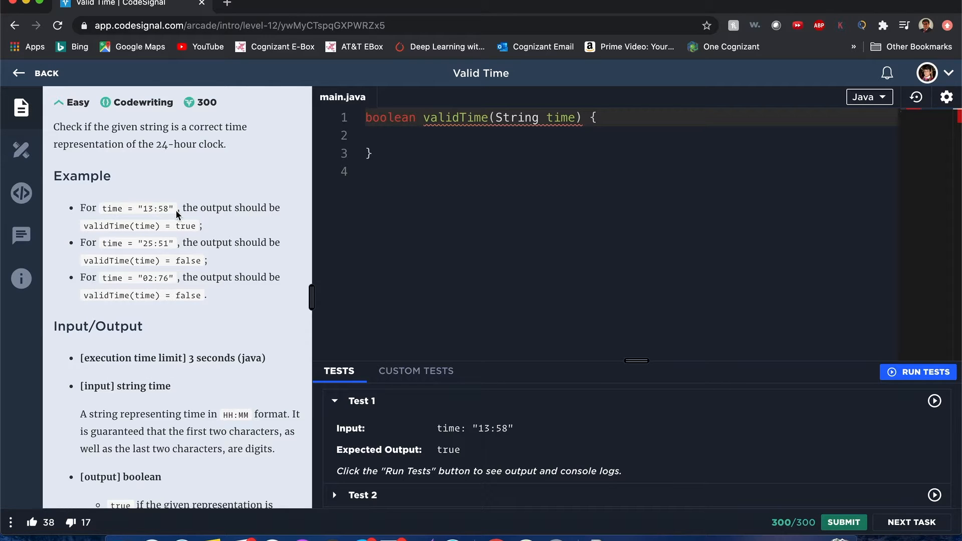
mouse_move(162, 244)
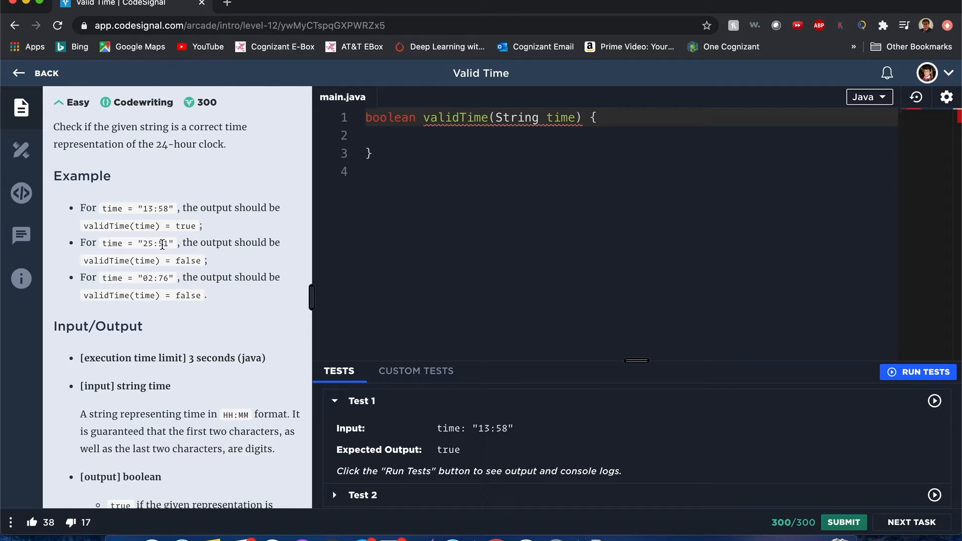
mouse_move(195, 270)
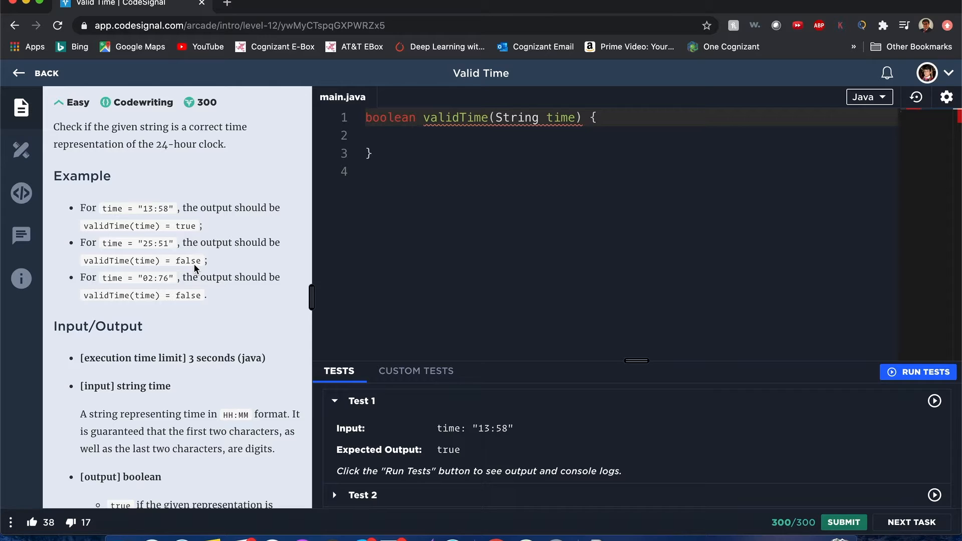
mouse_move(202, 268)
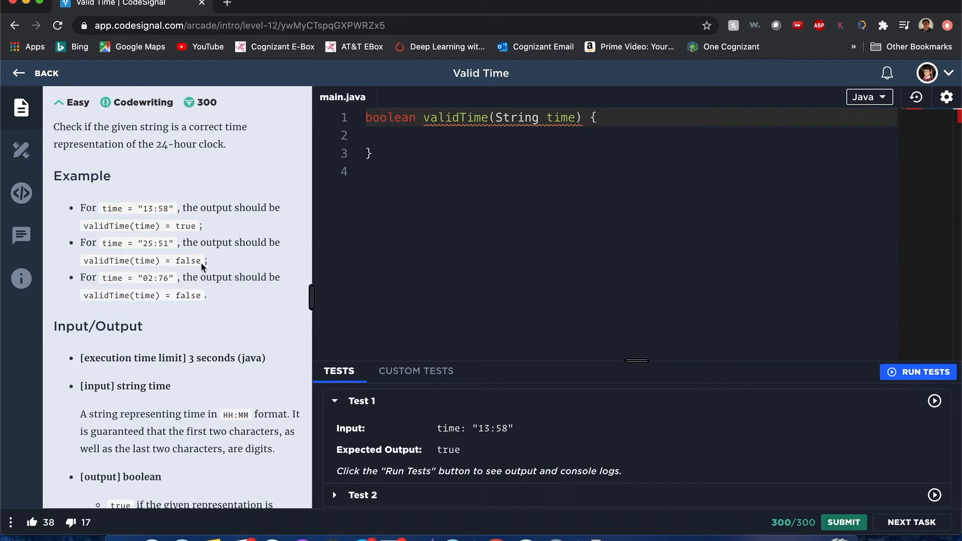
mouse_move(181, 291)
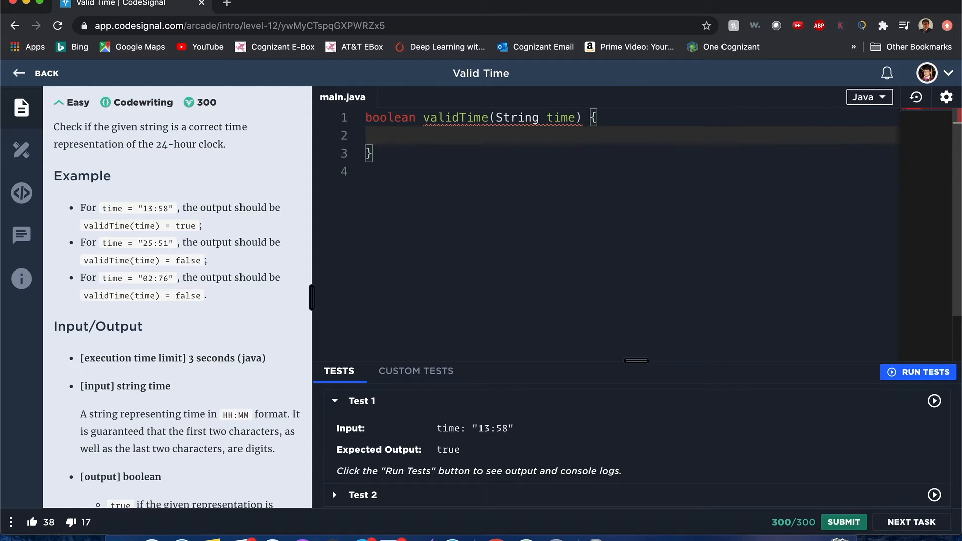
Step: Write return time.matches(":[0-5][0-9]"); in the validTime function body
text(return)
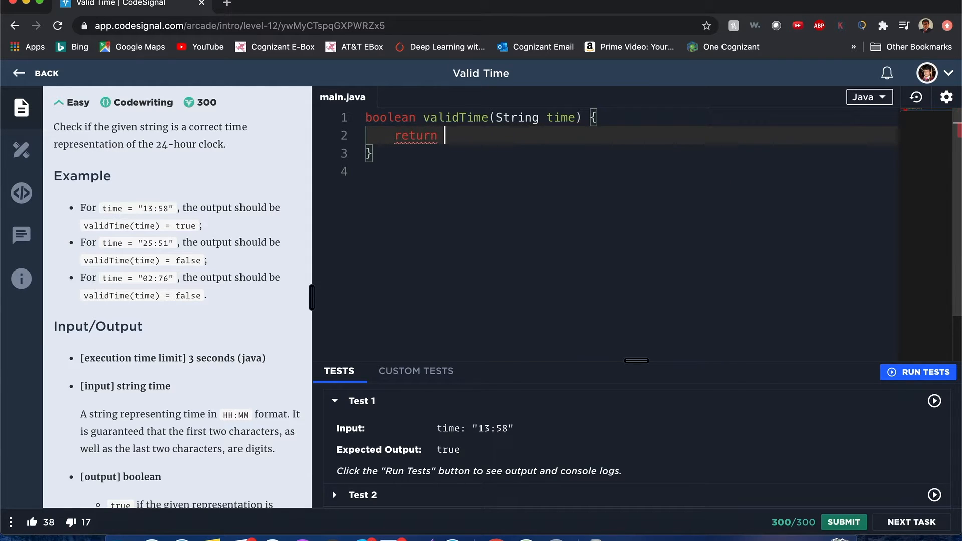
text(time.matches(regex))
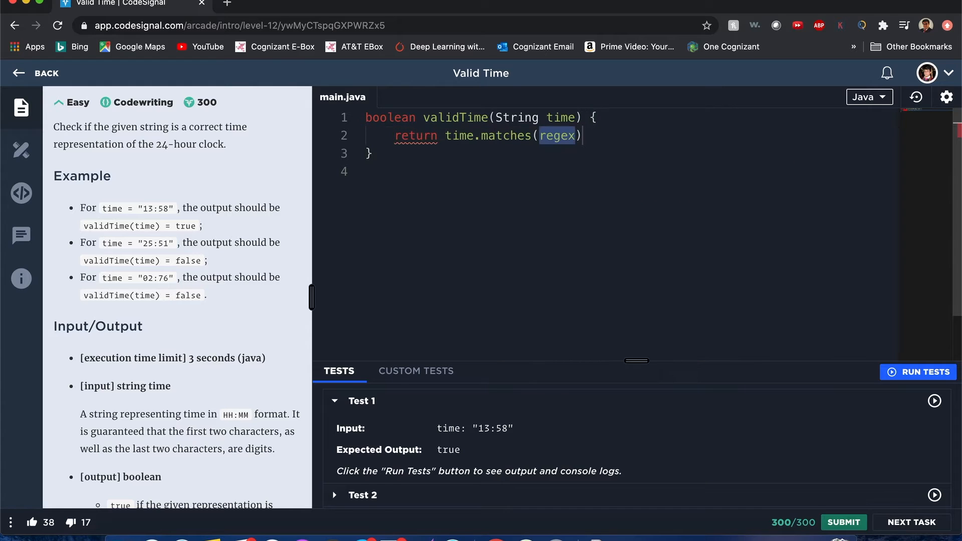
text("")
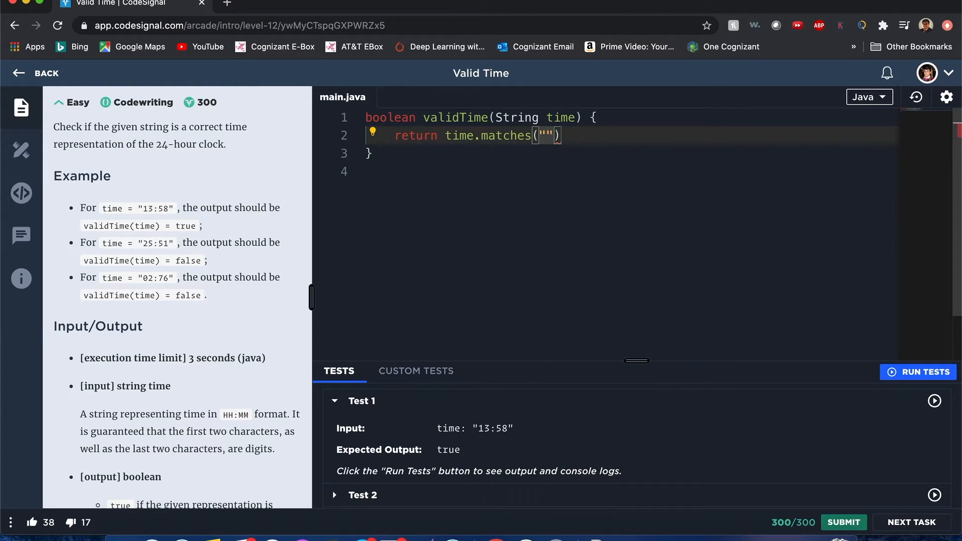
text(;)
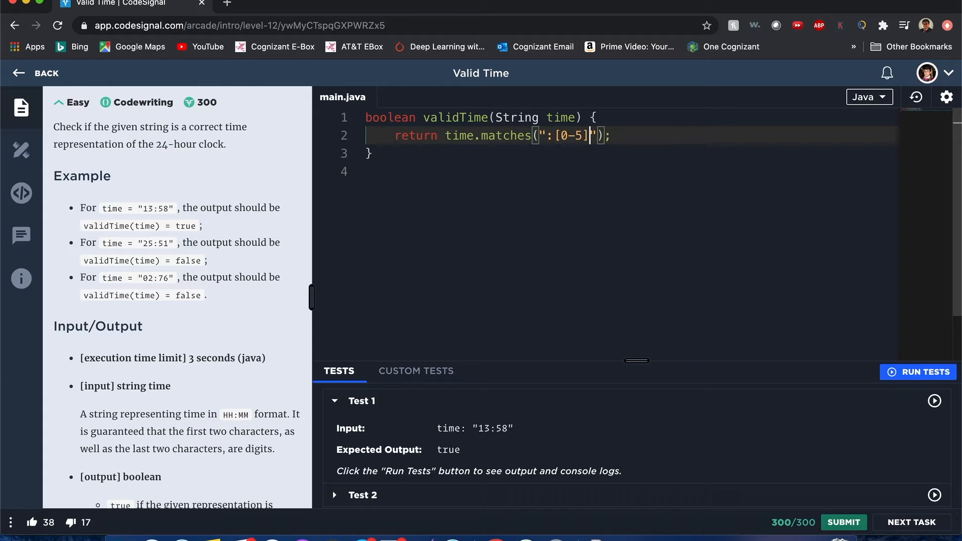
text([])
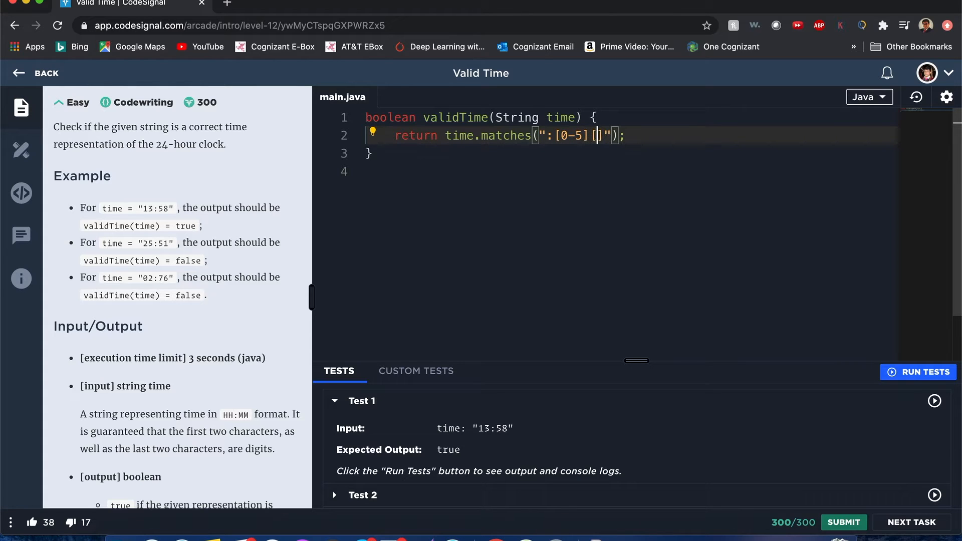
text([0-9])
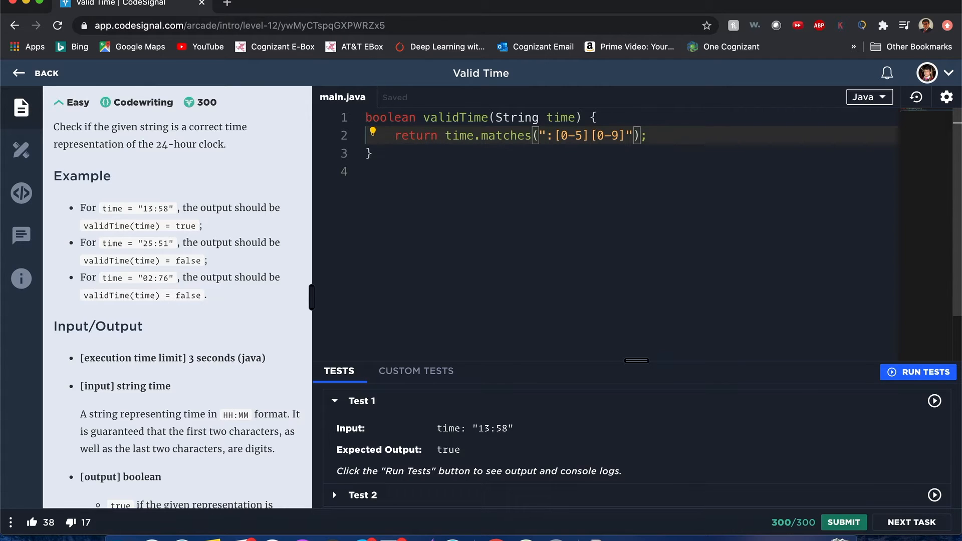
Step: Prefix the minutes regex with the hours group (2[0-3]|1[0-9]|0[0-9])
text(([)
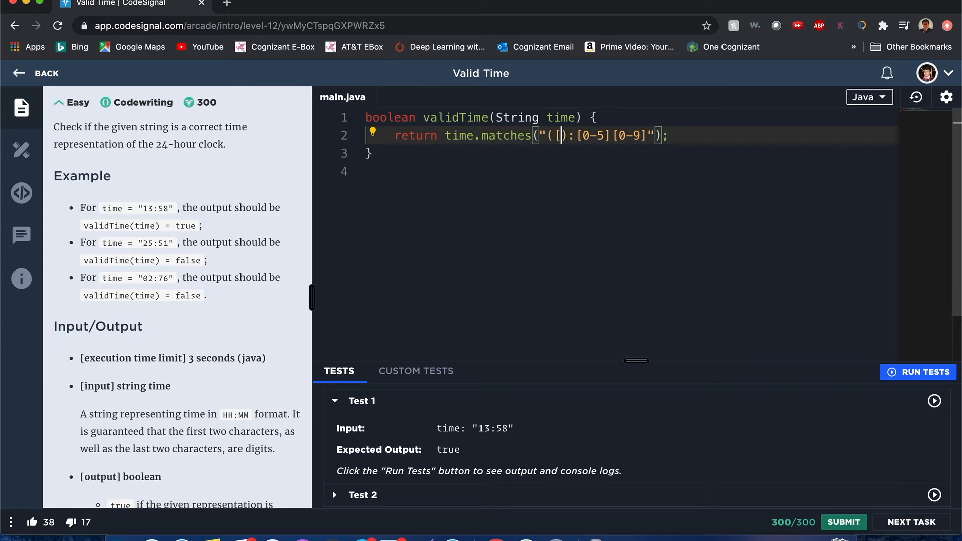
text(2)
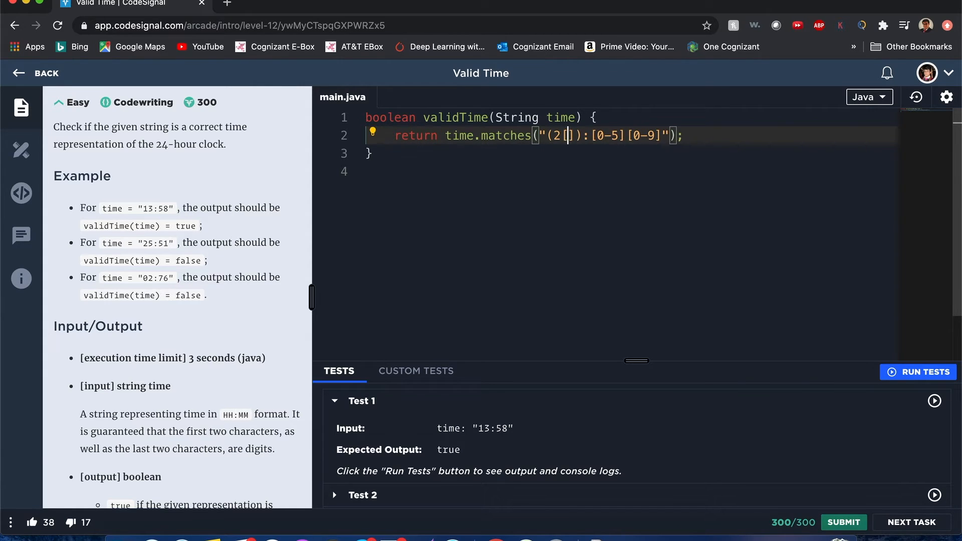
text(0-3])
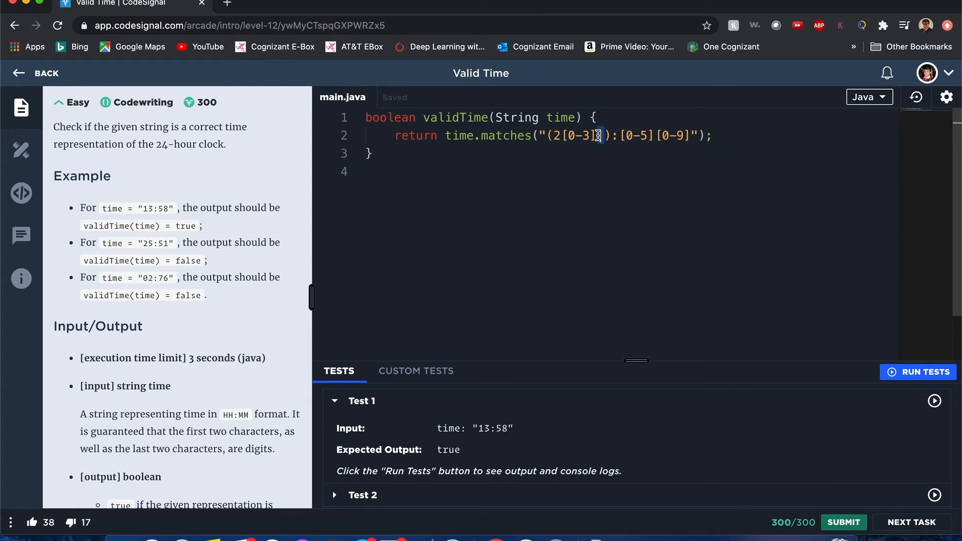
text(|1[0-9]|0[0-9)
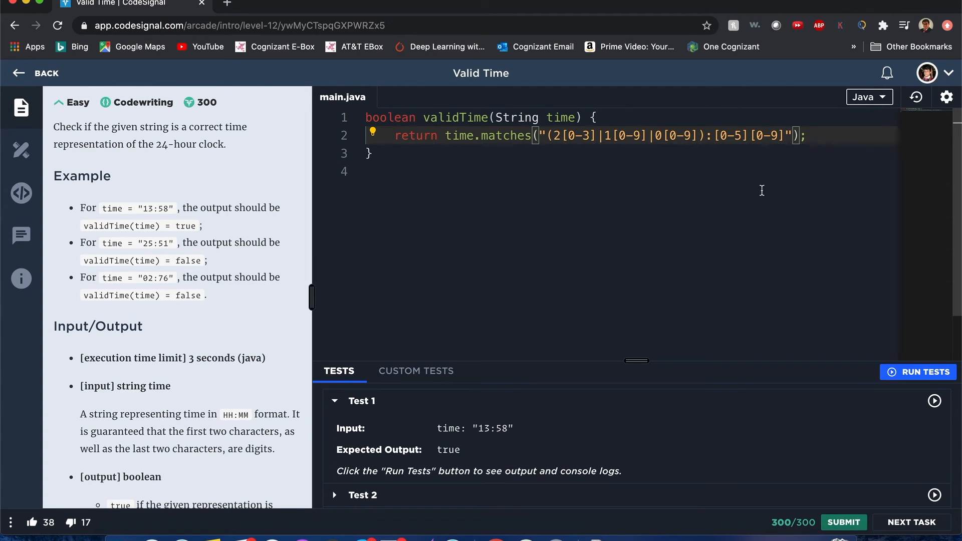
mouse_move(899, 366)
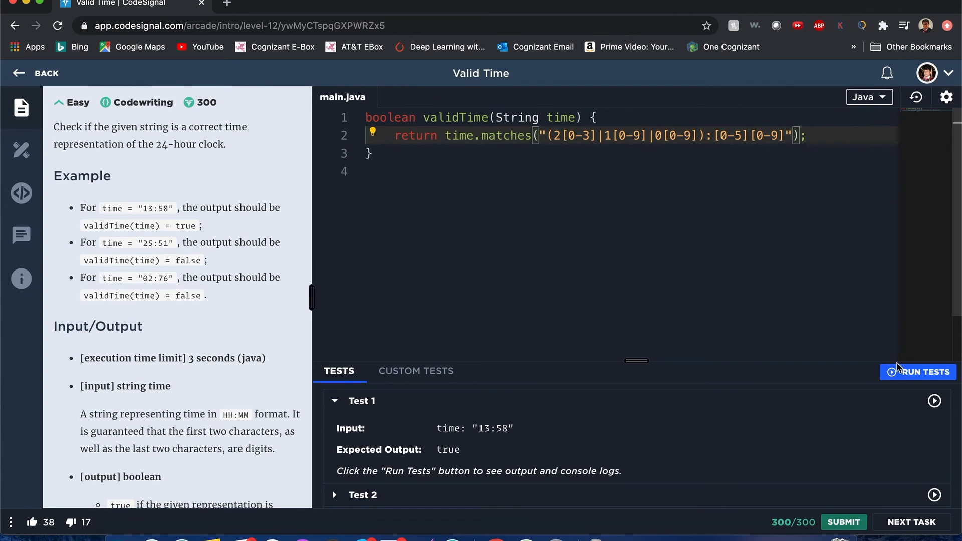
Step: Run the sample tests, confirm 11/11 pass, and submit the solution
click(917, 371)
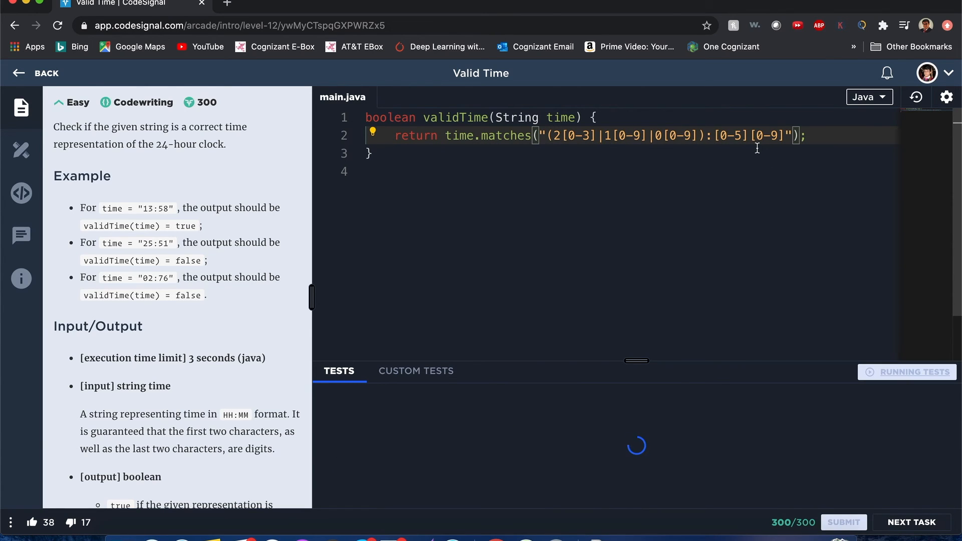
click(913, 372)
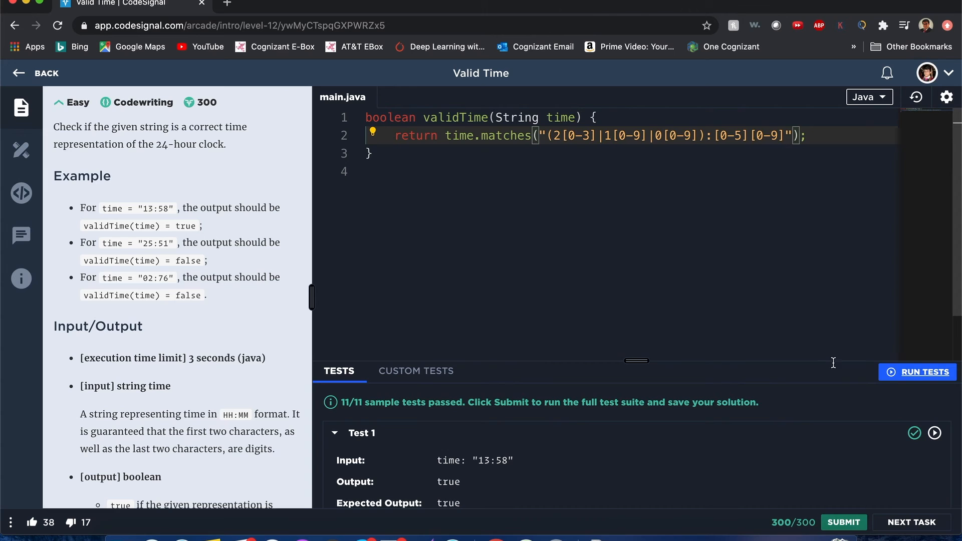
click(842, 522)
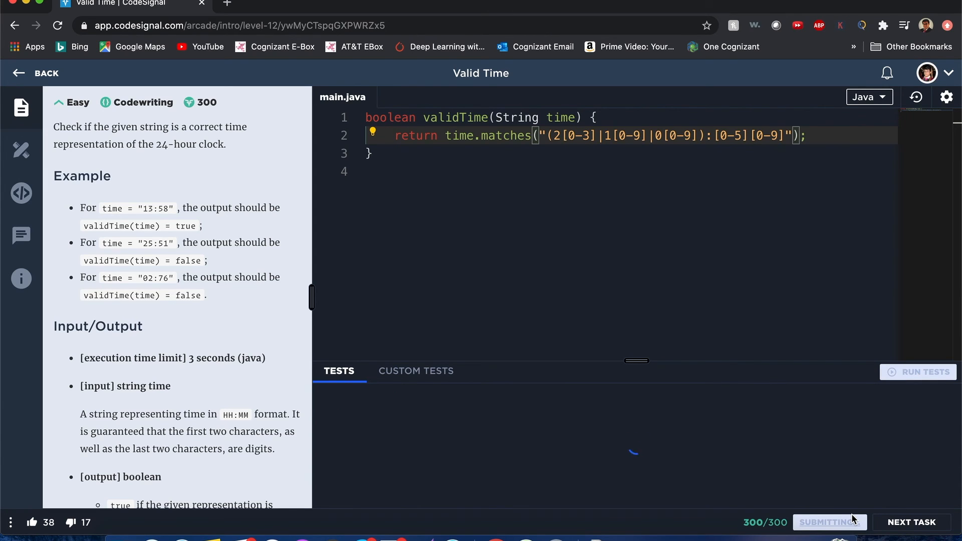
Step: View the 22/22 passing result, then return to the task description
click(828, 522)
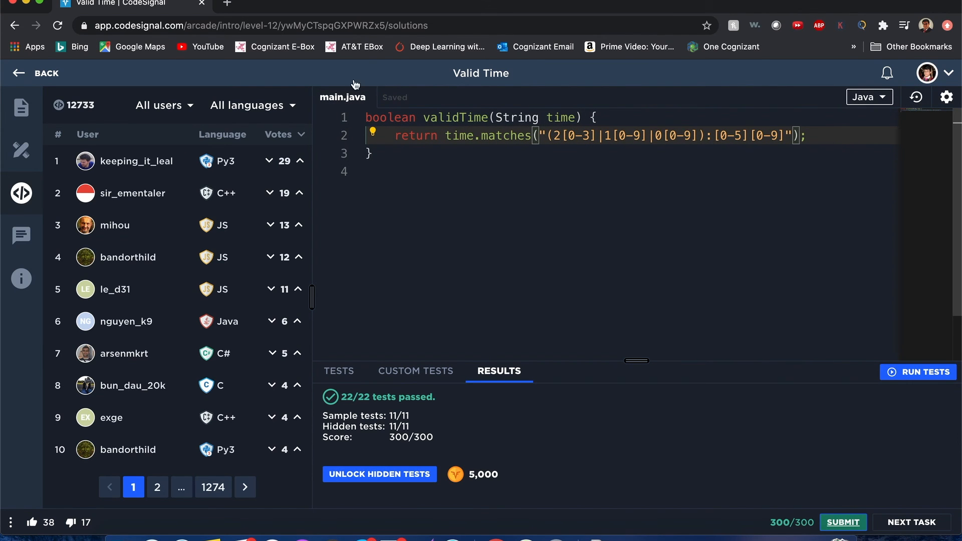
click(21, 107)
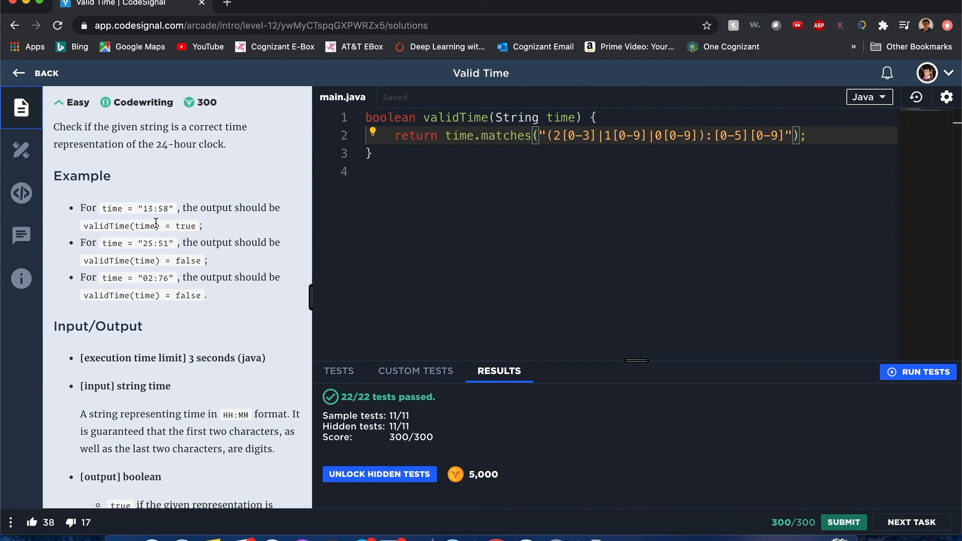
mouse_move(238, 151)
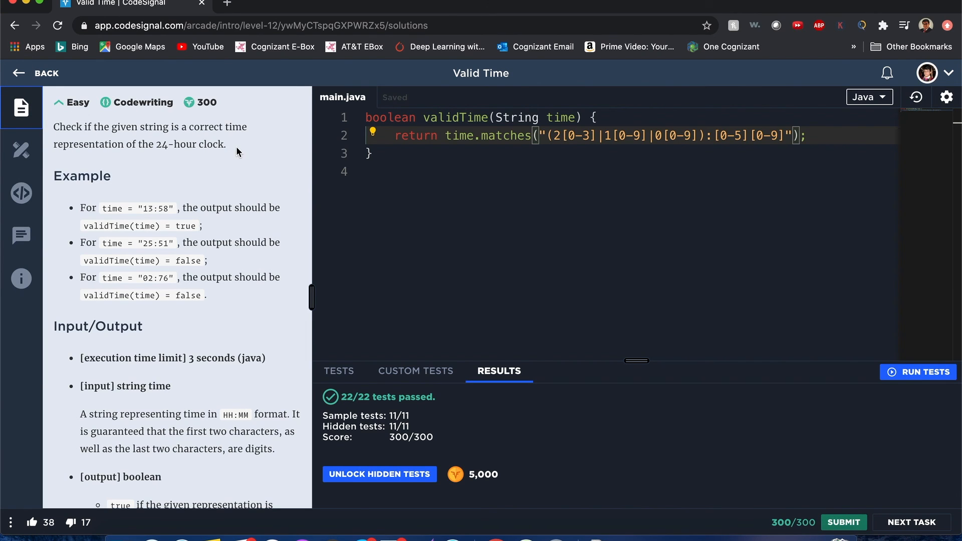
mouse_move(232, 128)
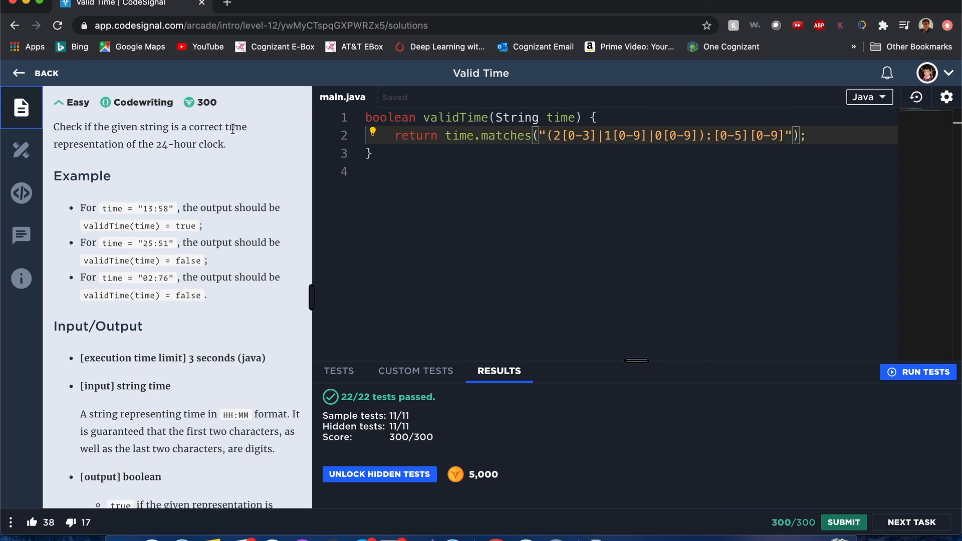
mouse_move(228, 155)
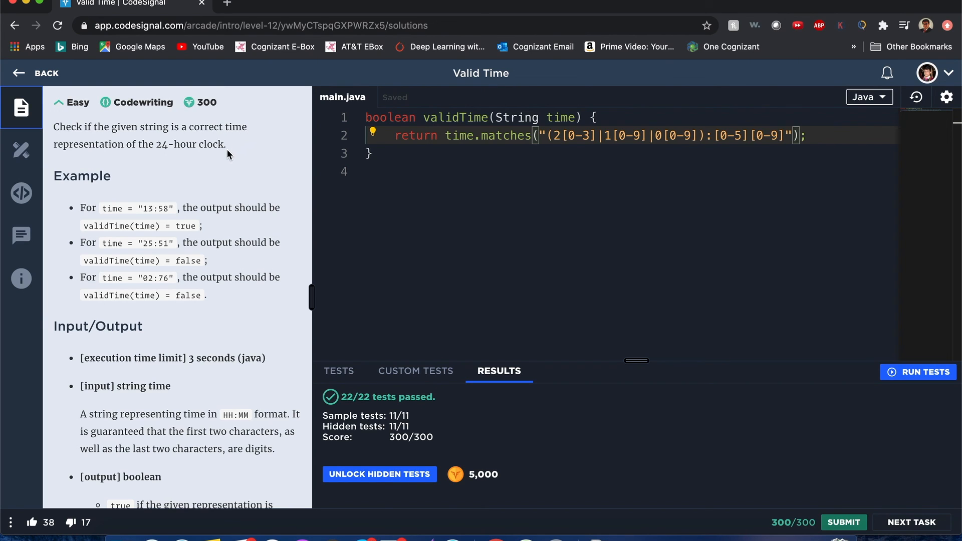